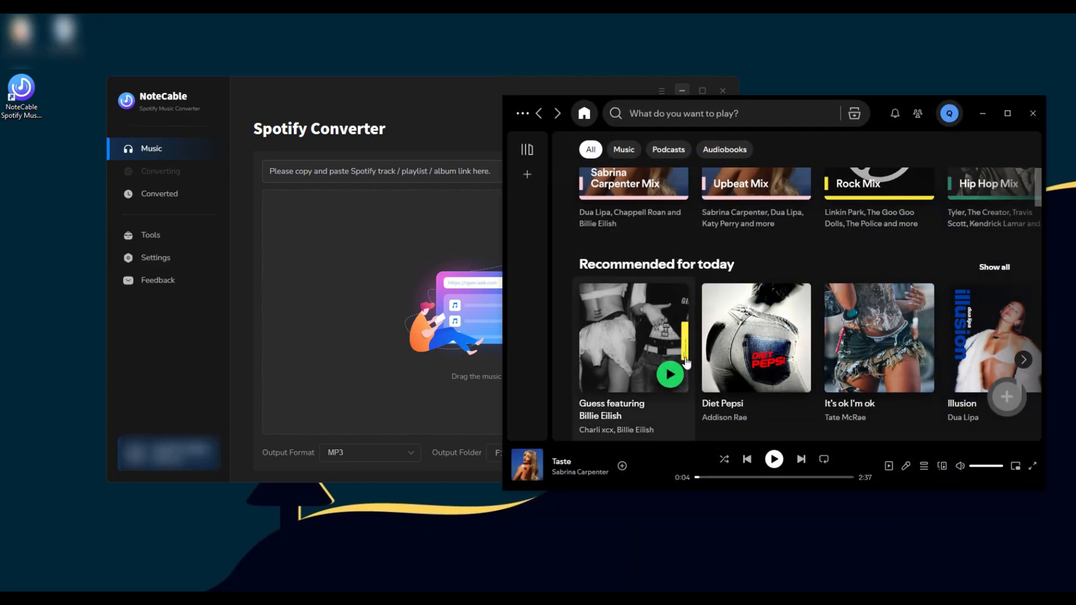
- Open the obsessed demure daylist from Uniquely yours on Spotify home
{"action": "scroll", "scroll_direction": "down", "scroll_amount": 3}
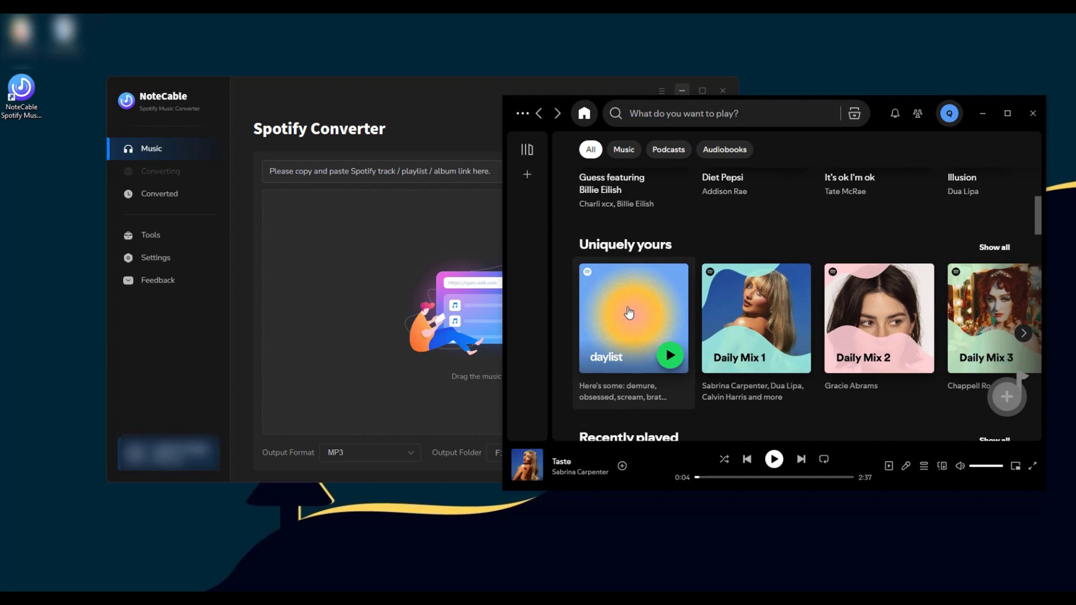
{"action": "left_click", "coordinate": [632, 317]}
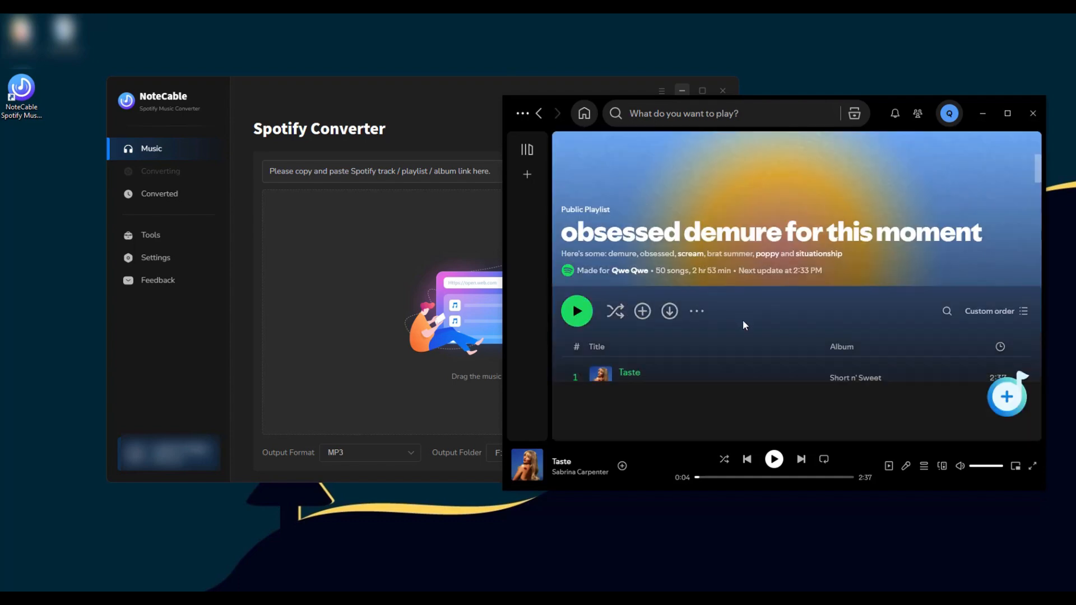
{"action": "scroll", "scroll_direction": "down", "scroll_amount": 3}
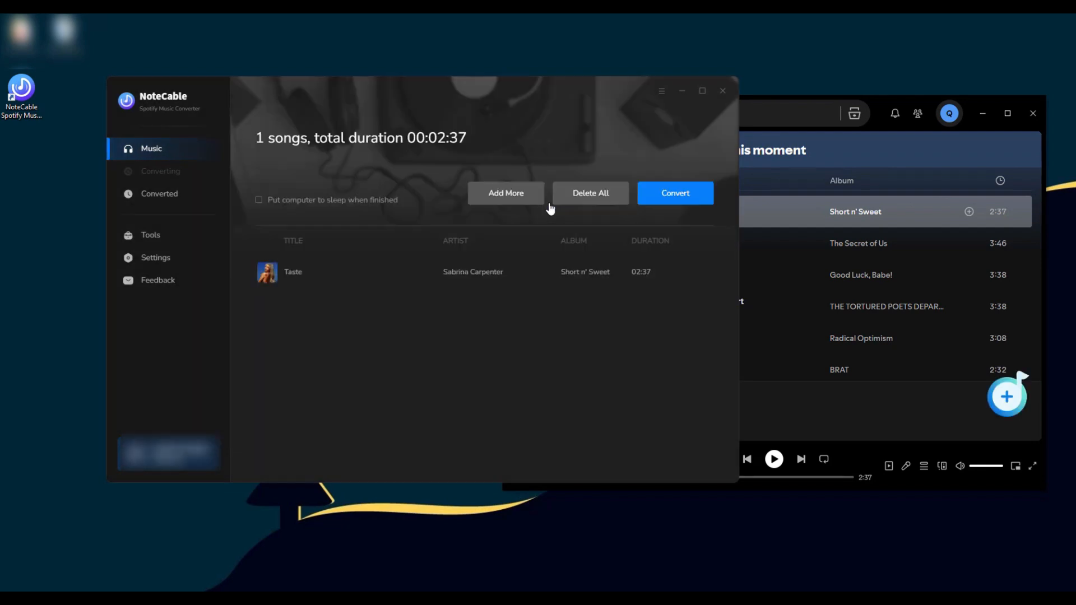
- Use Add More after Taste so Close To You can be dragged in next
{"action": "left_click", "coordinate": [506, 193]}
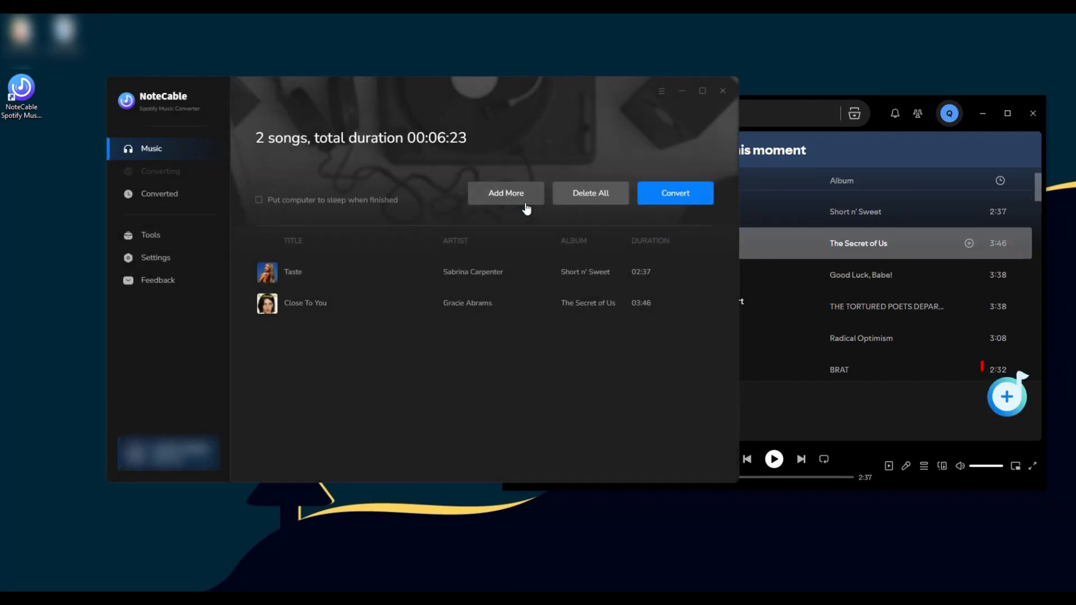
{"action": "mouse_move", "coordinate": [1006, 398]}
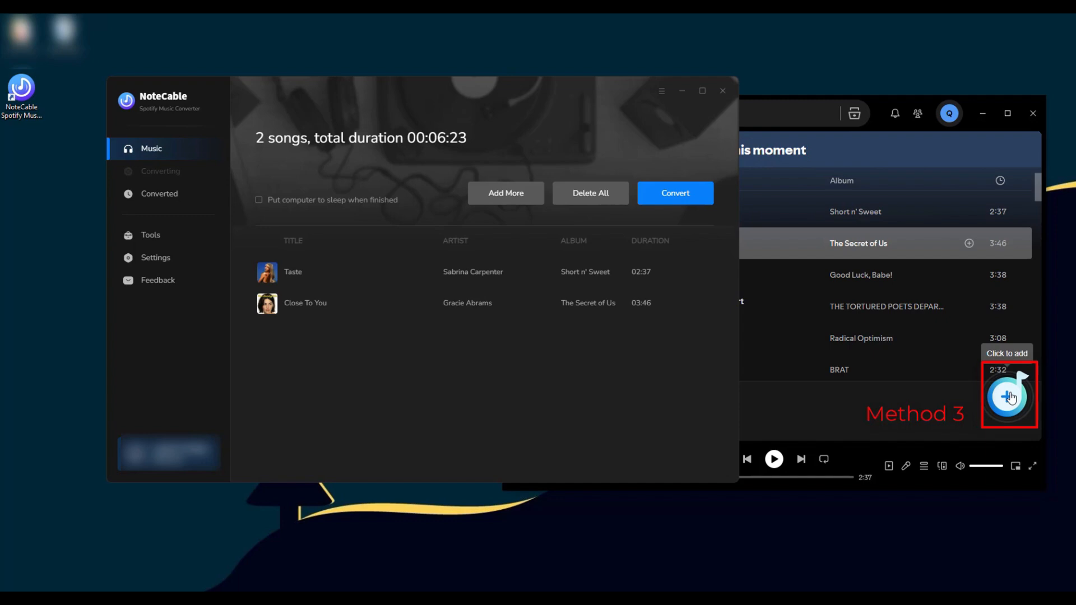
- From the one-click add picker, select only Good Luck, Babe! and I Can Do It With a Broken Heart and add them
{"action": "left_click", "coordinate": [505, 192]}
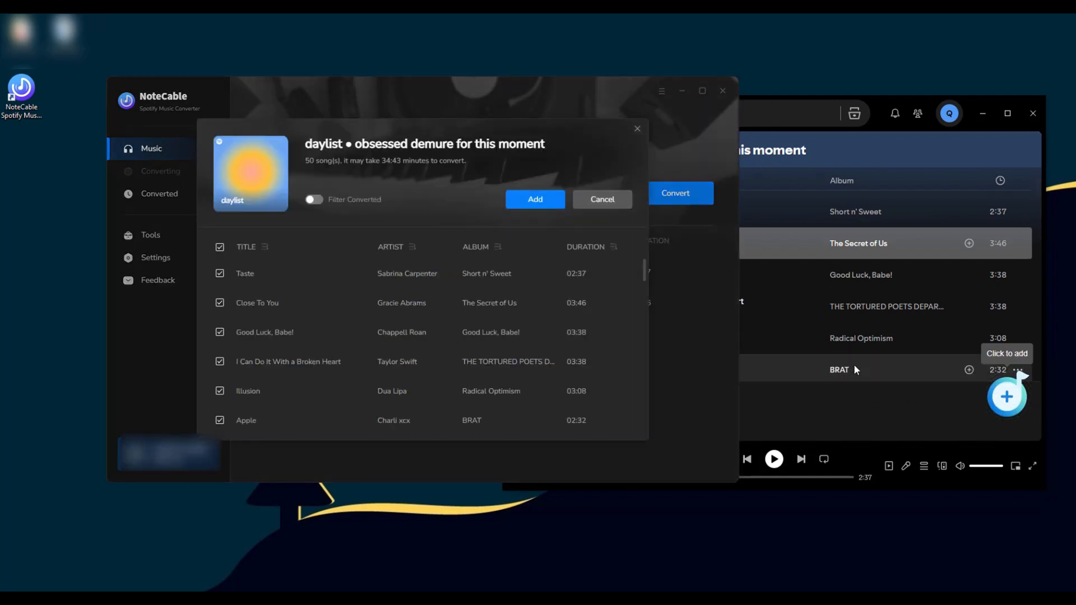
{"action": "left_click", "coordinate": [219, 247]}
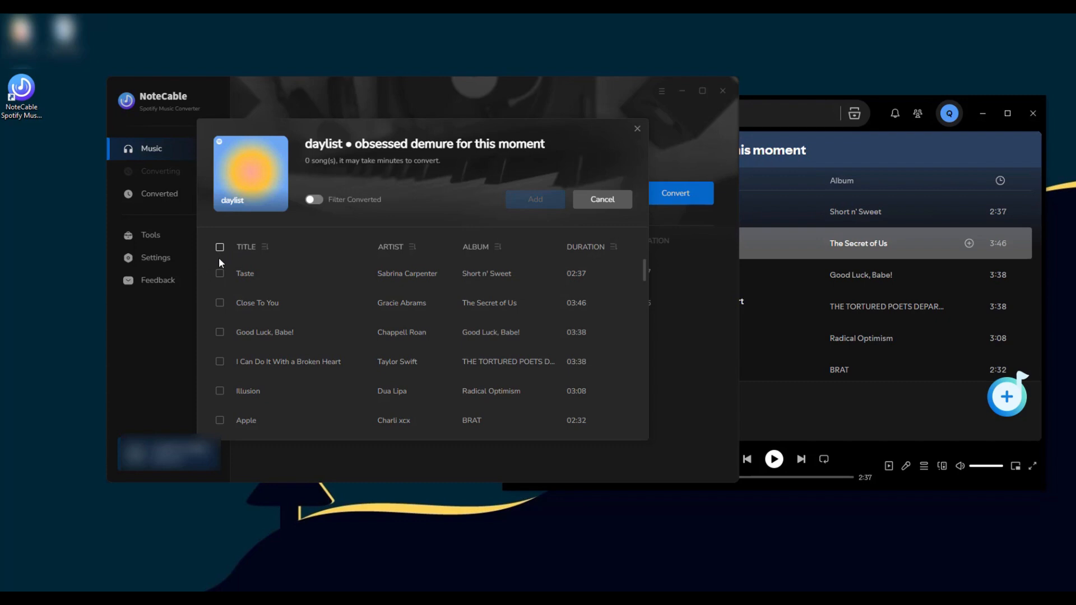
{"action": "left_click", "coordinate": [220, 362]}
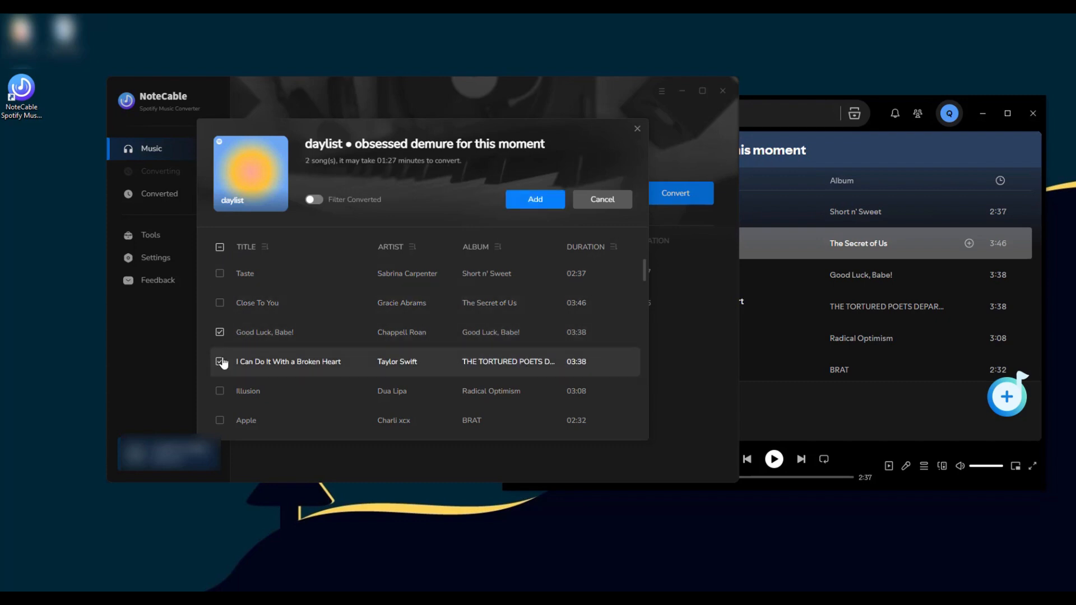
{"action": "left_click", "coordinate": [535, 199]}
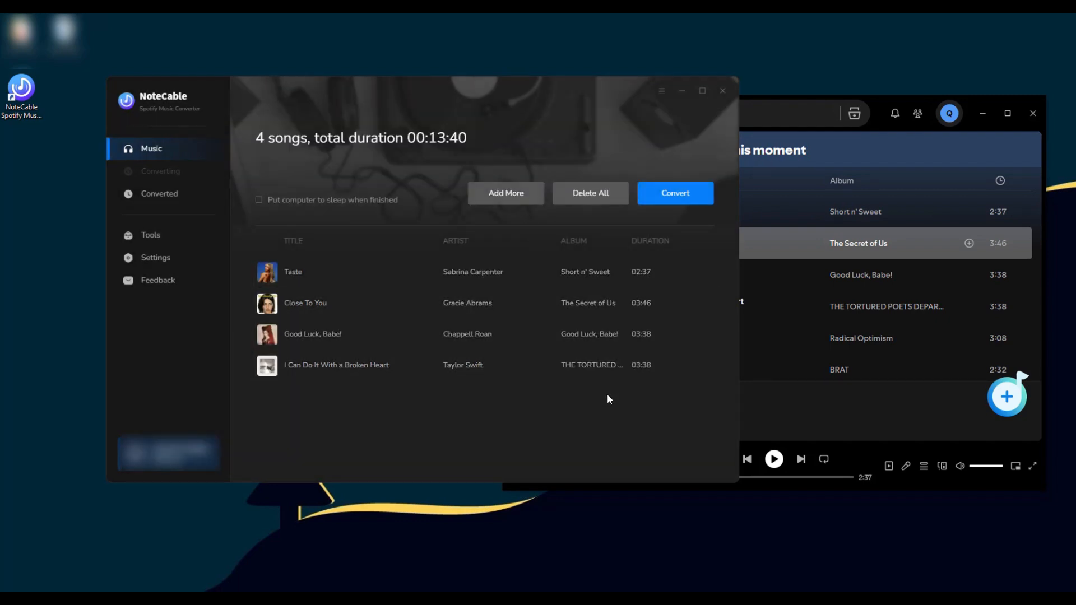
- In Settings, choose Convert Mode as the conversion mode (MP3, 320 kbps) and close
{"action": "left_click", "coordinate": [154, 258]}
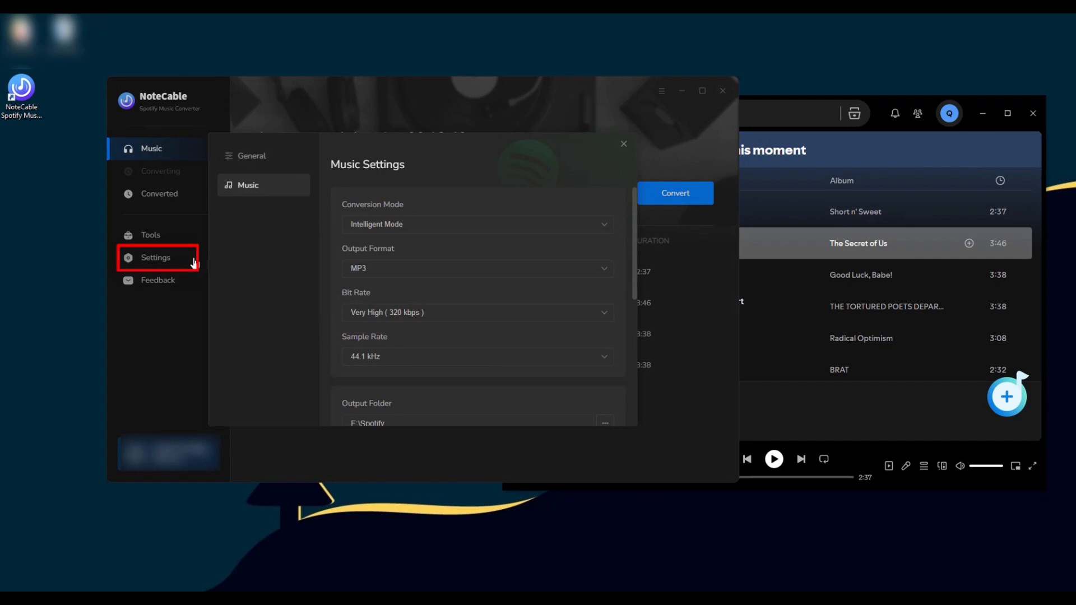
{"action": "left_click", "coordinate": [477, 224]}
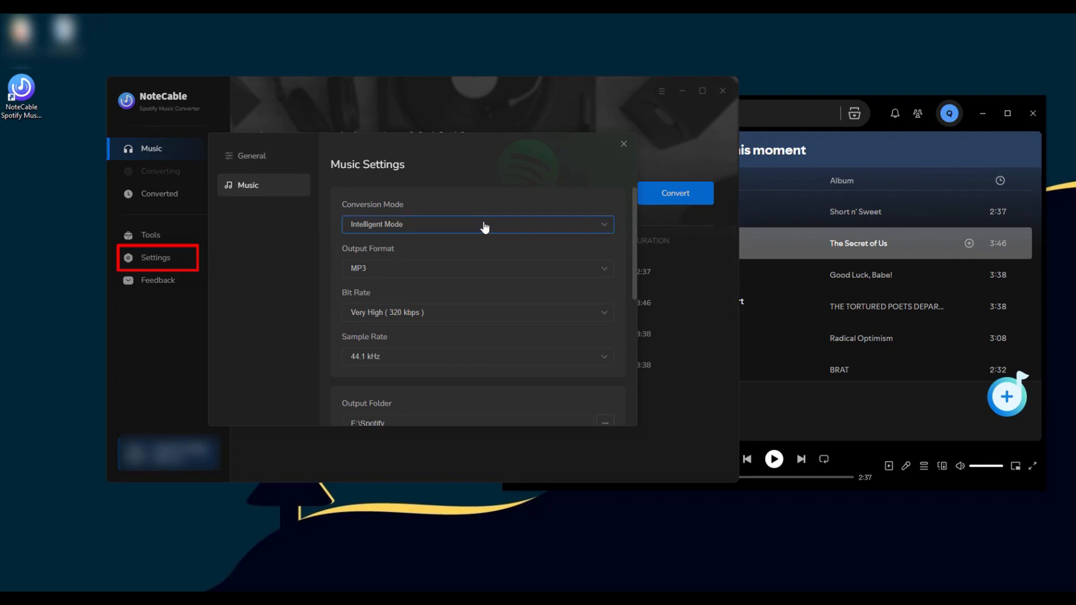
{"action": "left_click", "coordinate": [477, 224]}
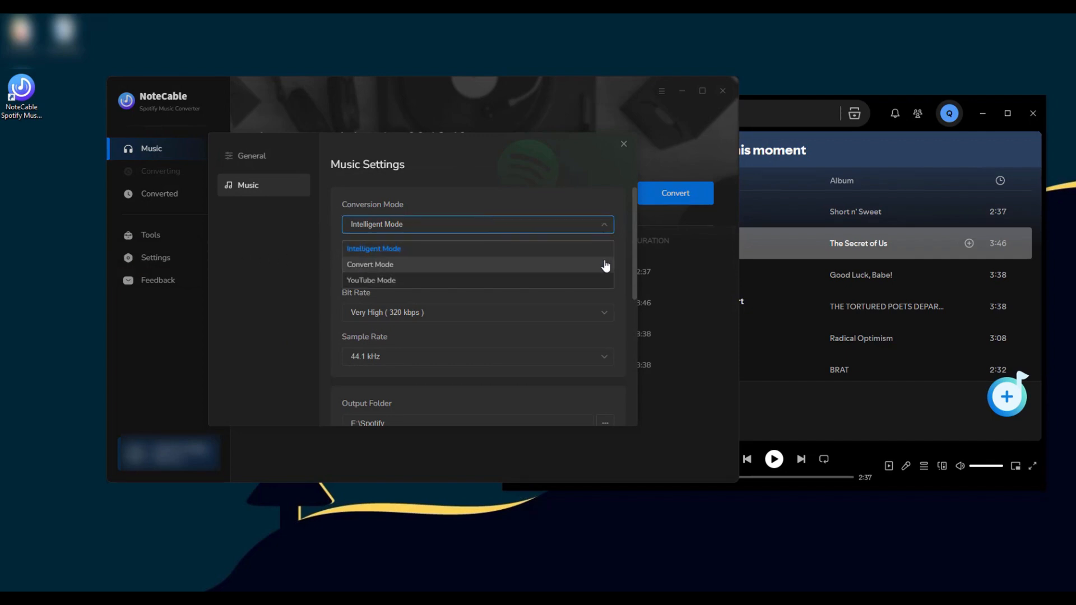
{"action": "left_click", "coordinate": [370, 264]}
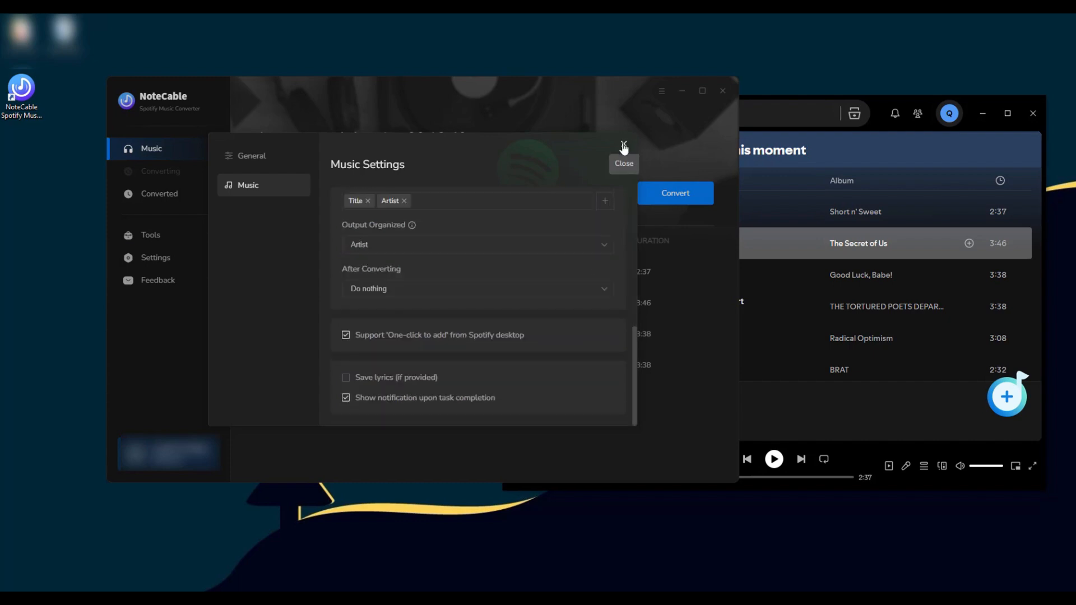
{"action": "left_click", "coordinate": [623, 145]}
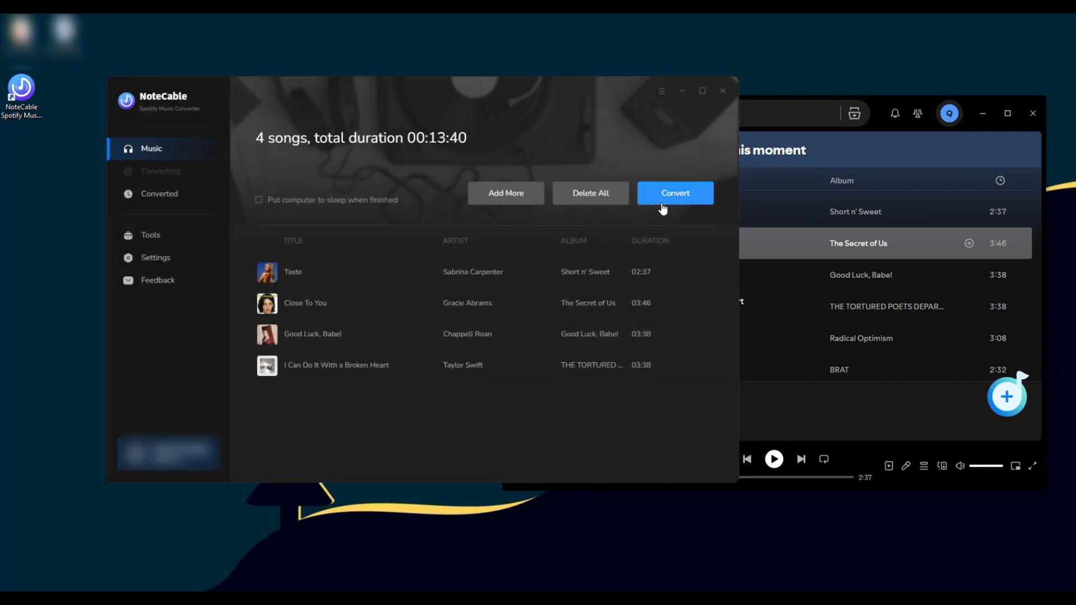
- Start converting the four listed songs to MP3
{"action": "left_click", "coordinate": [674, 193]}
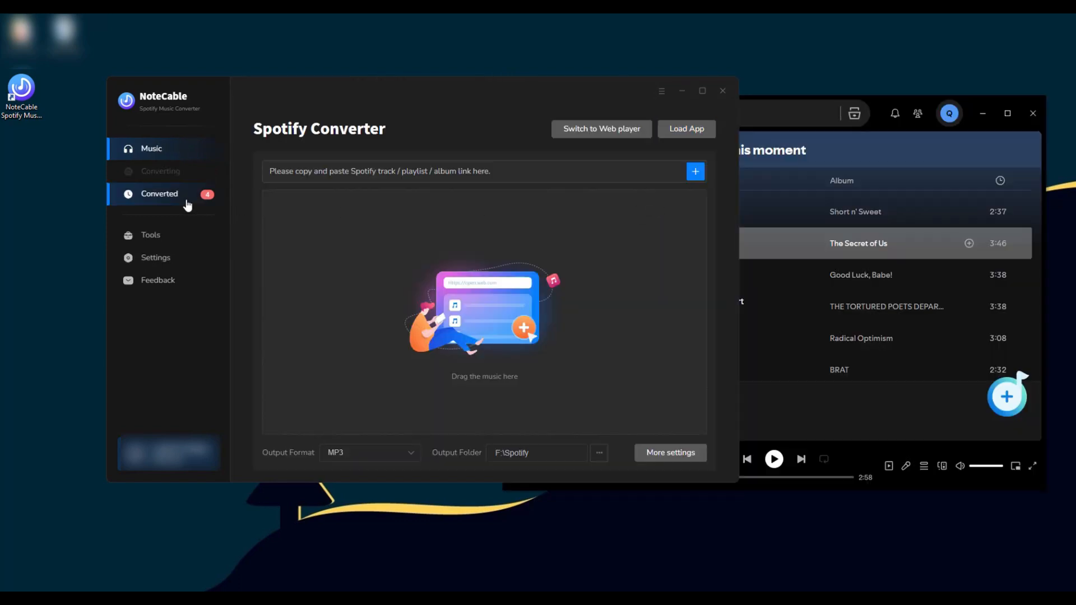
- View the Converted list and reveal a converted song's saved location
{"action": "left_click", "coordinate": [159, 194]}
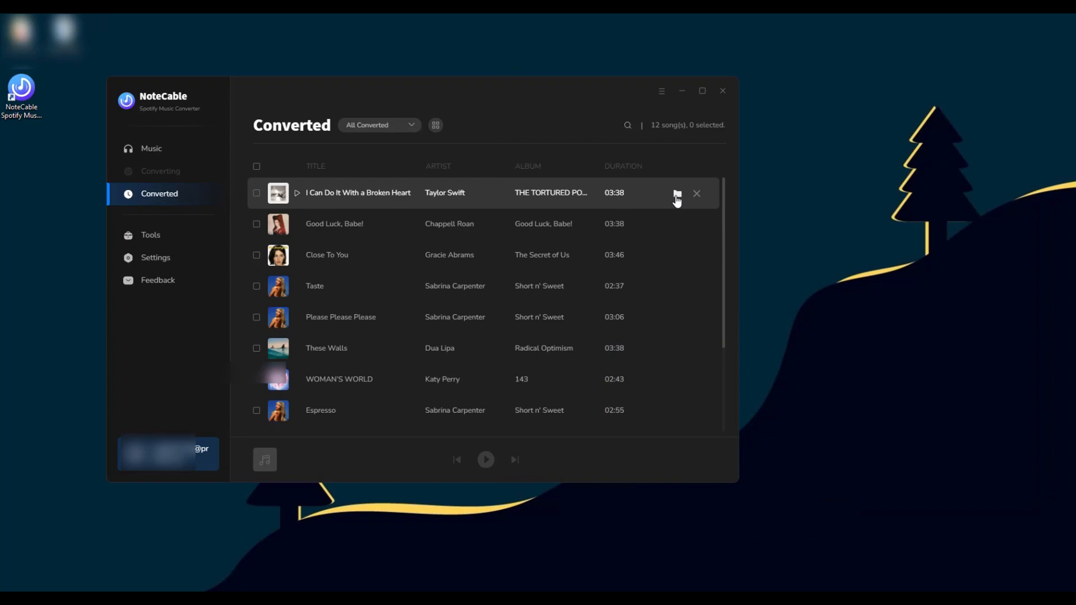
{"action": "left_click", "coordinate": [676, 195]}
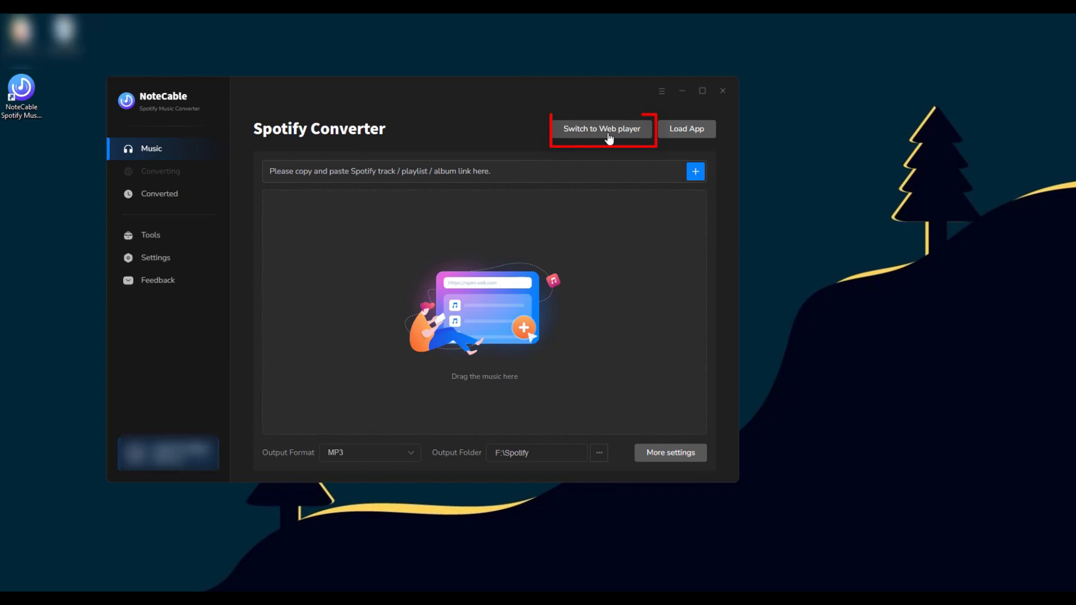
- Switch to the built-in web player and load the Hip Hop Mix playlist for picking songs
{"action": "left_click", "coordinate": [601, 128]}
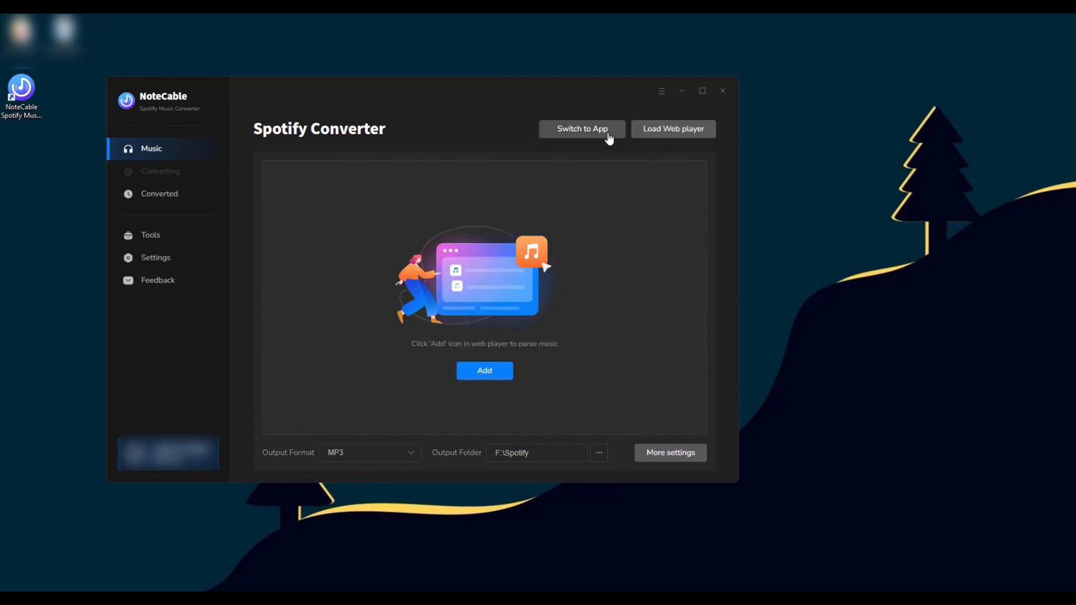
{"action": "left_click", "coordinate": [673, 129]}
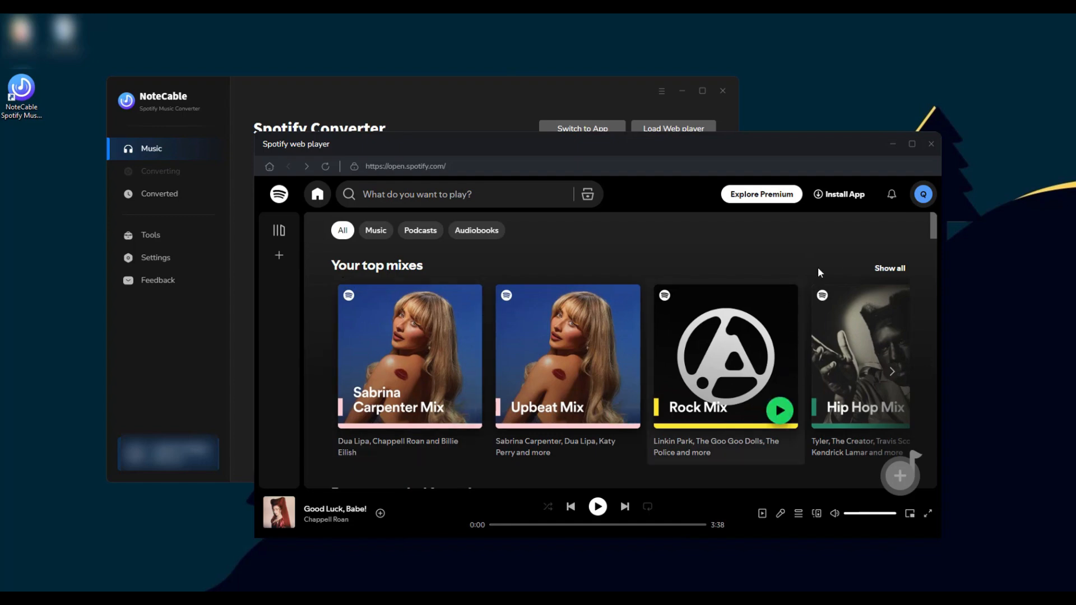
{"action": "mouse_move", "coordinate": [851, 259]}
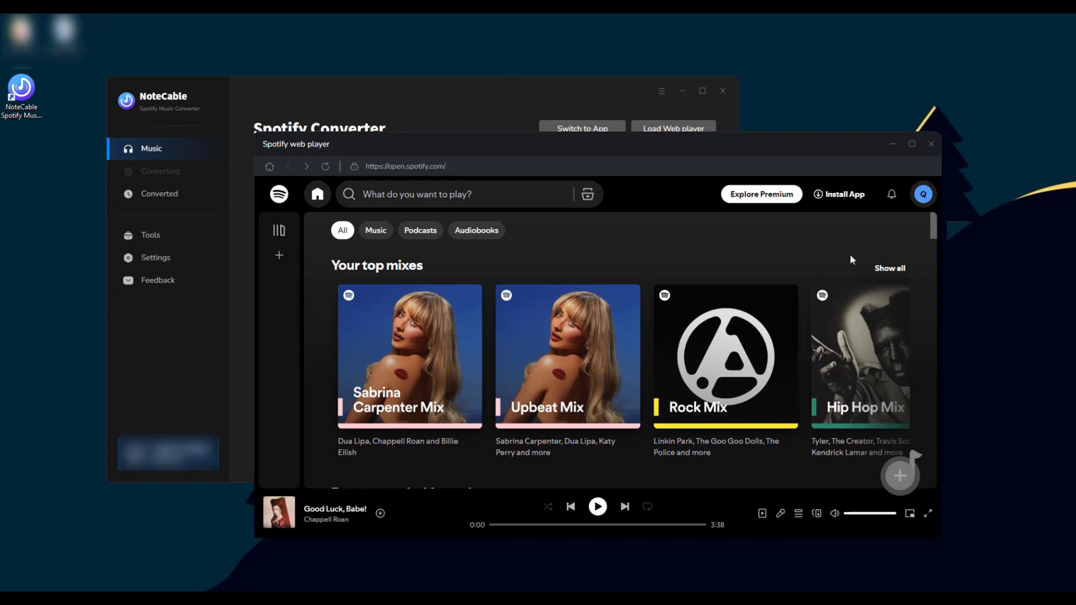
{"action": "left_click", "coordinate": [859, 355]}
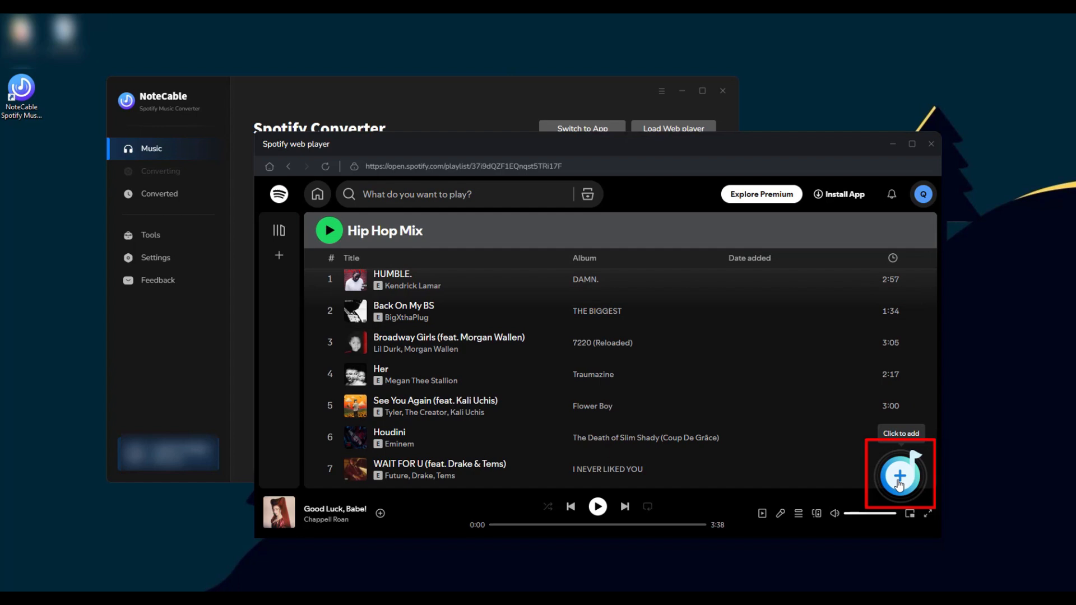
{"action": "left_click", "coordinate": [900, 475]}
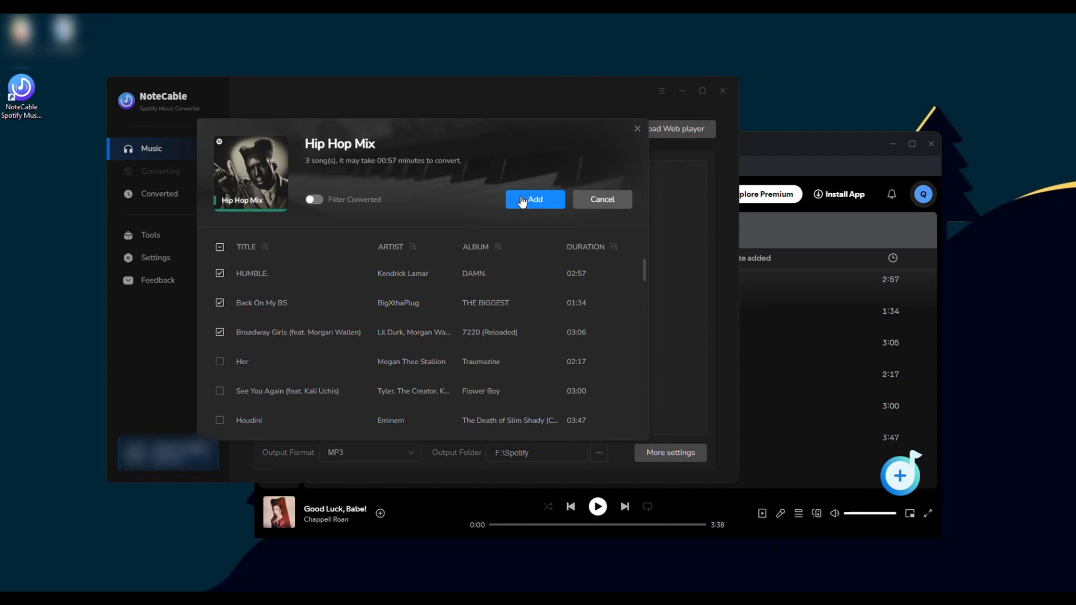
- Add HUMBLE., Back On My BS and Broadway Girls, then review and close the MP3 settings
{"action": "left_click", "coordinate": [154, 258]}
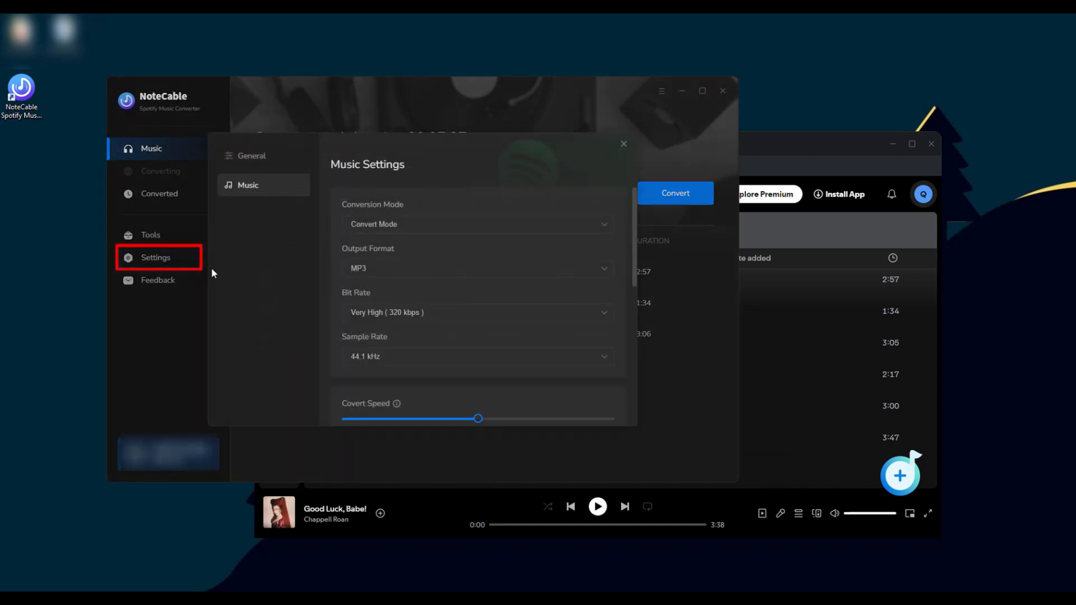
{"action": "scroll", "scroll_direction": "down", "scroll_amount": 3}
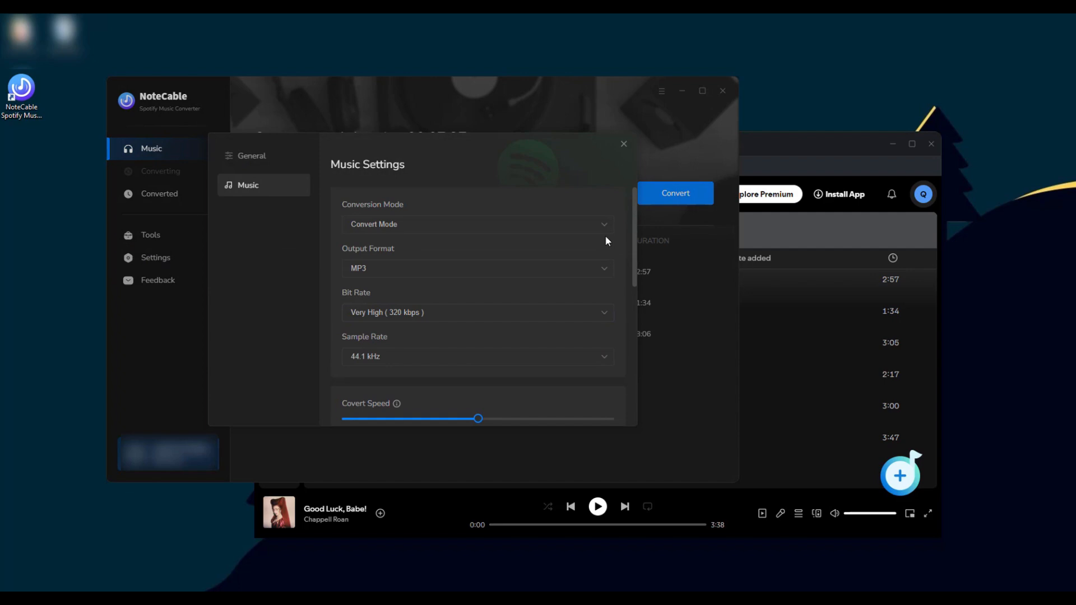
{"action": "left_click", "coordinate": [622, 144]}
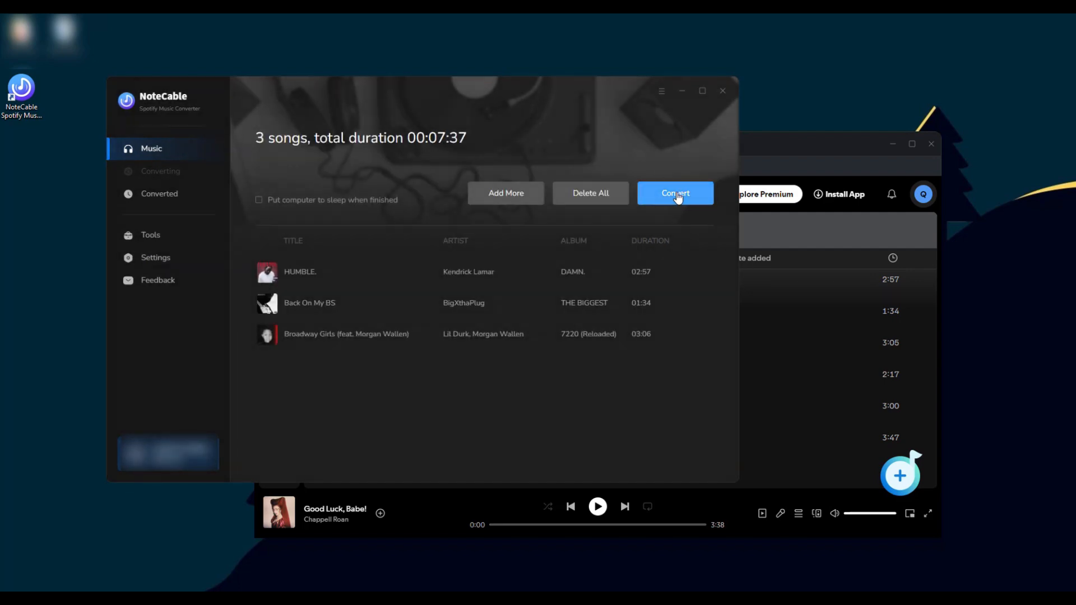
- Convert the three songs, then reveal the Broadway Girls file from Converted in File Explorer
{"action": "left_click", "coordinate": [674, 193]}
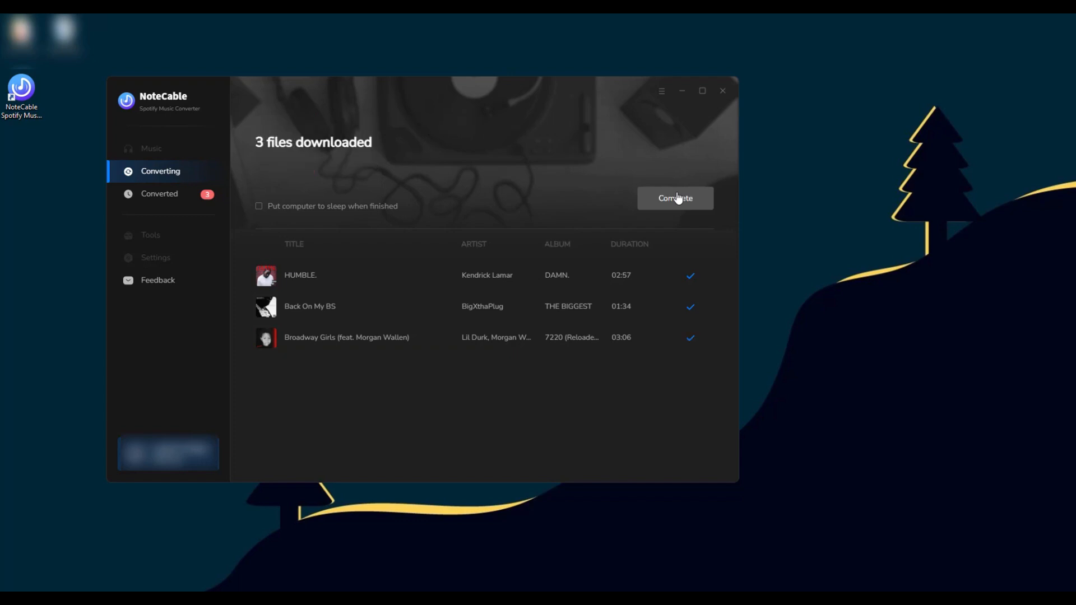
{"action": "left_click", "coordinate": [675, 198]}
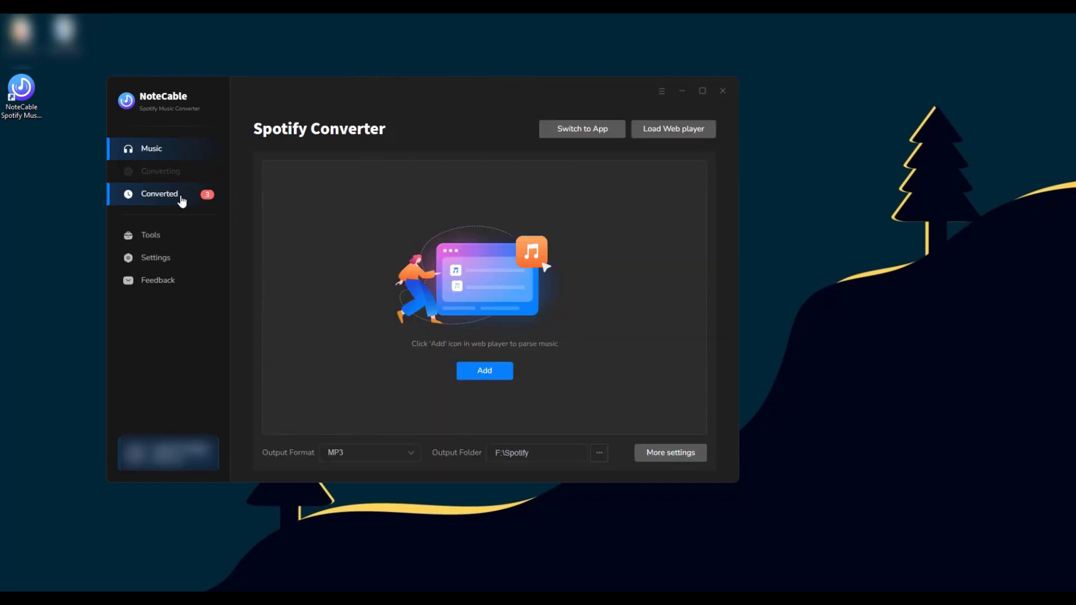
{"action": "left_click", "coordinate": [159, 194]}
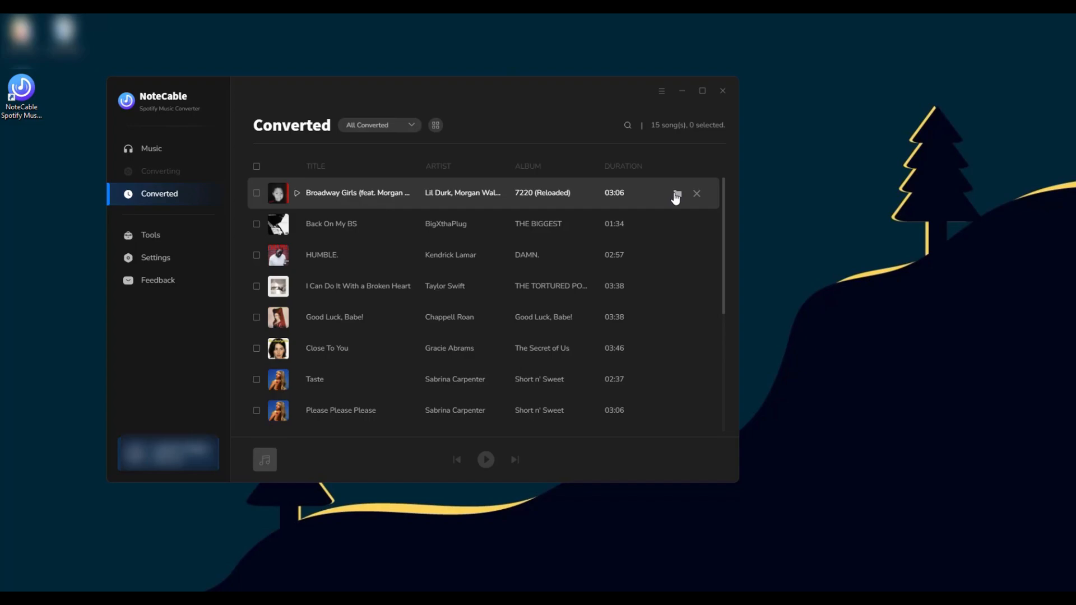
{"action": "left_click", "coordinate": [676, 194]}
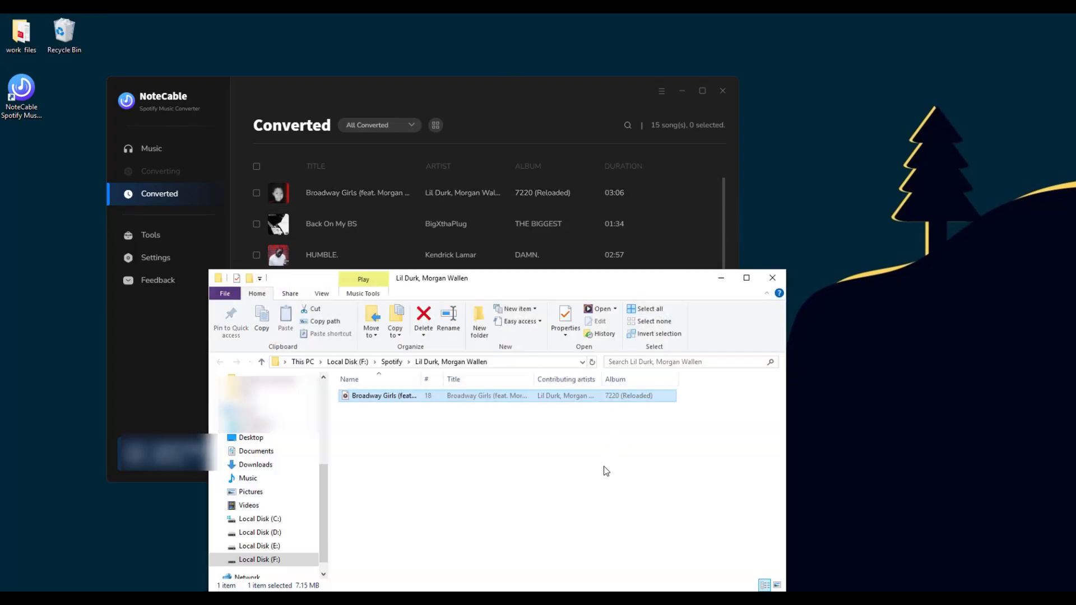